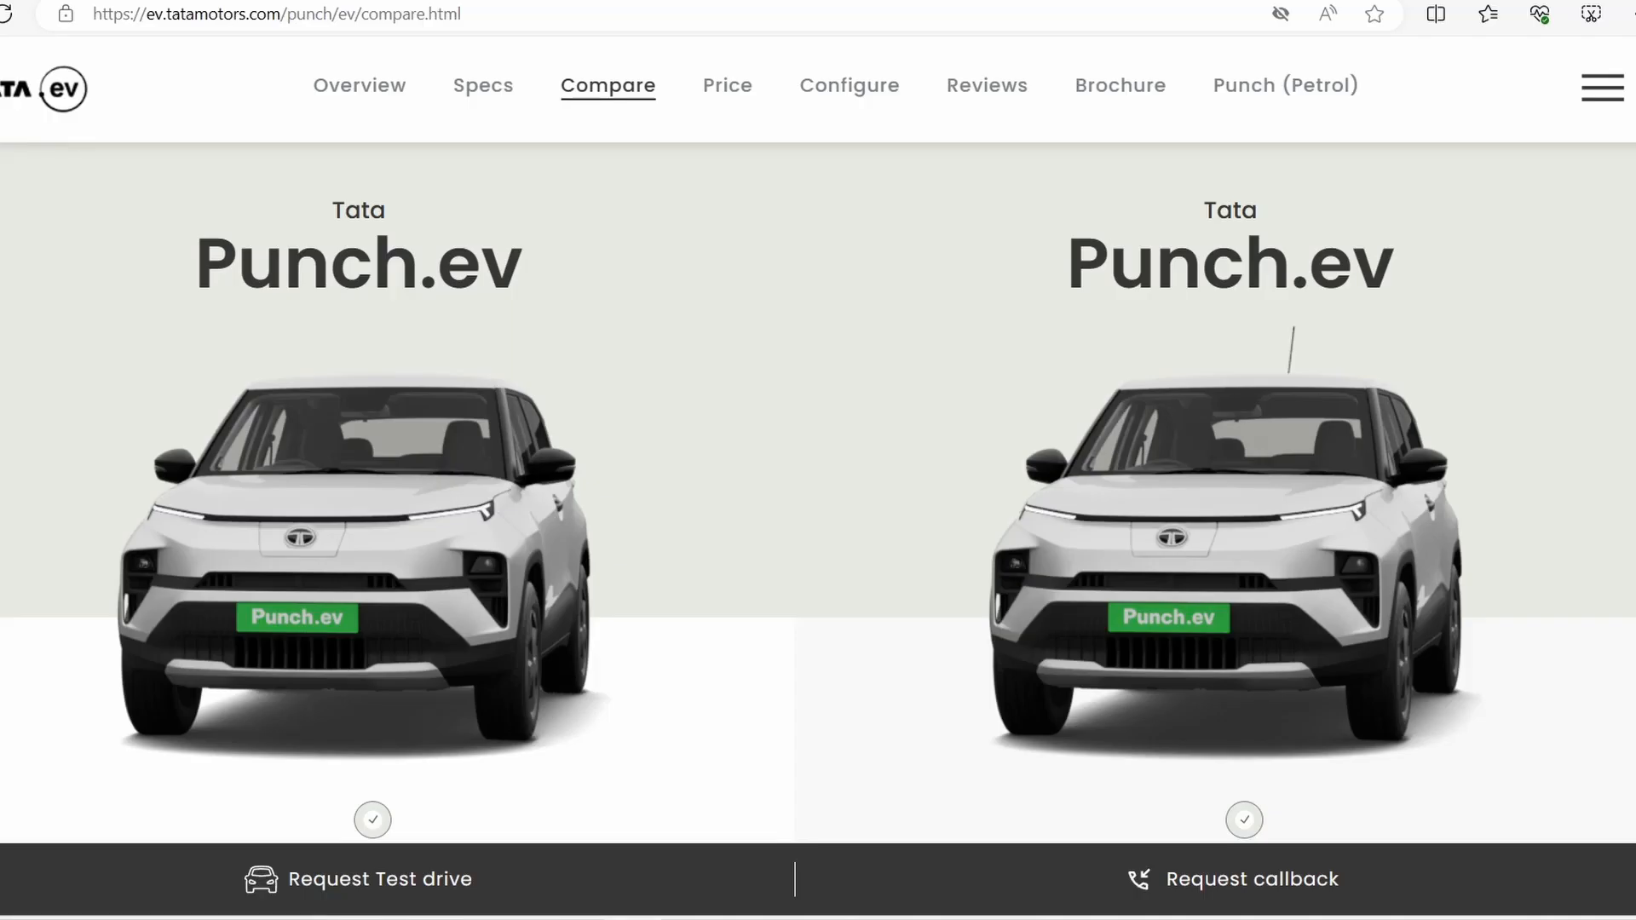
- Expand the Engine specification to show both variants' 60 kW power and 114 Nm torque
scroll("down", 3)
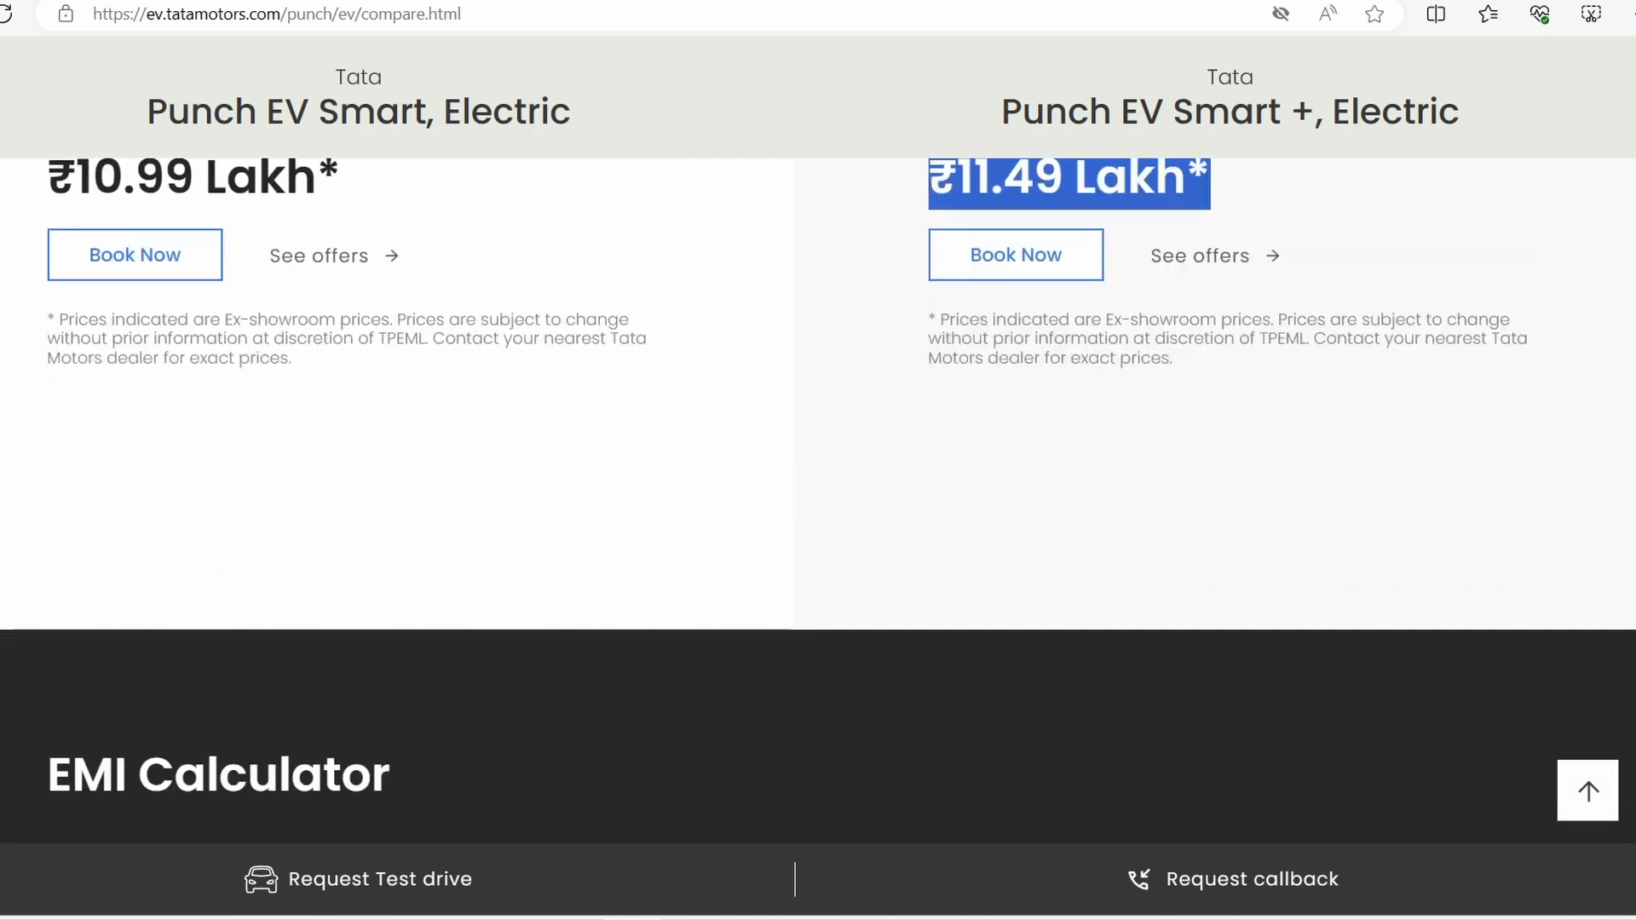
scroll("up", 3)
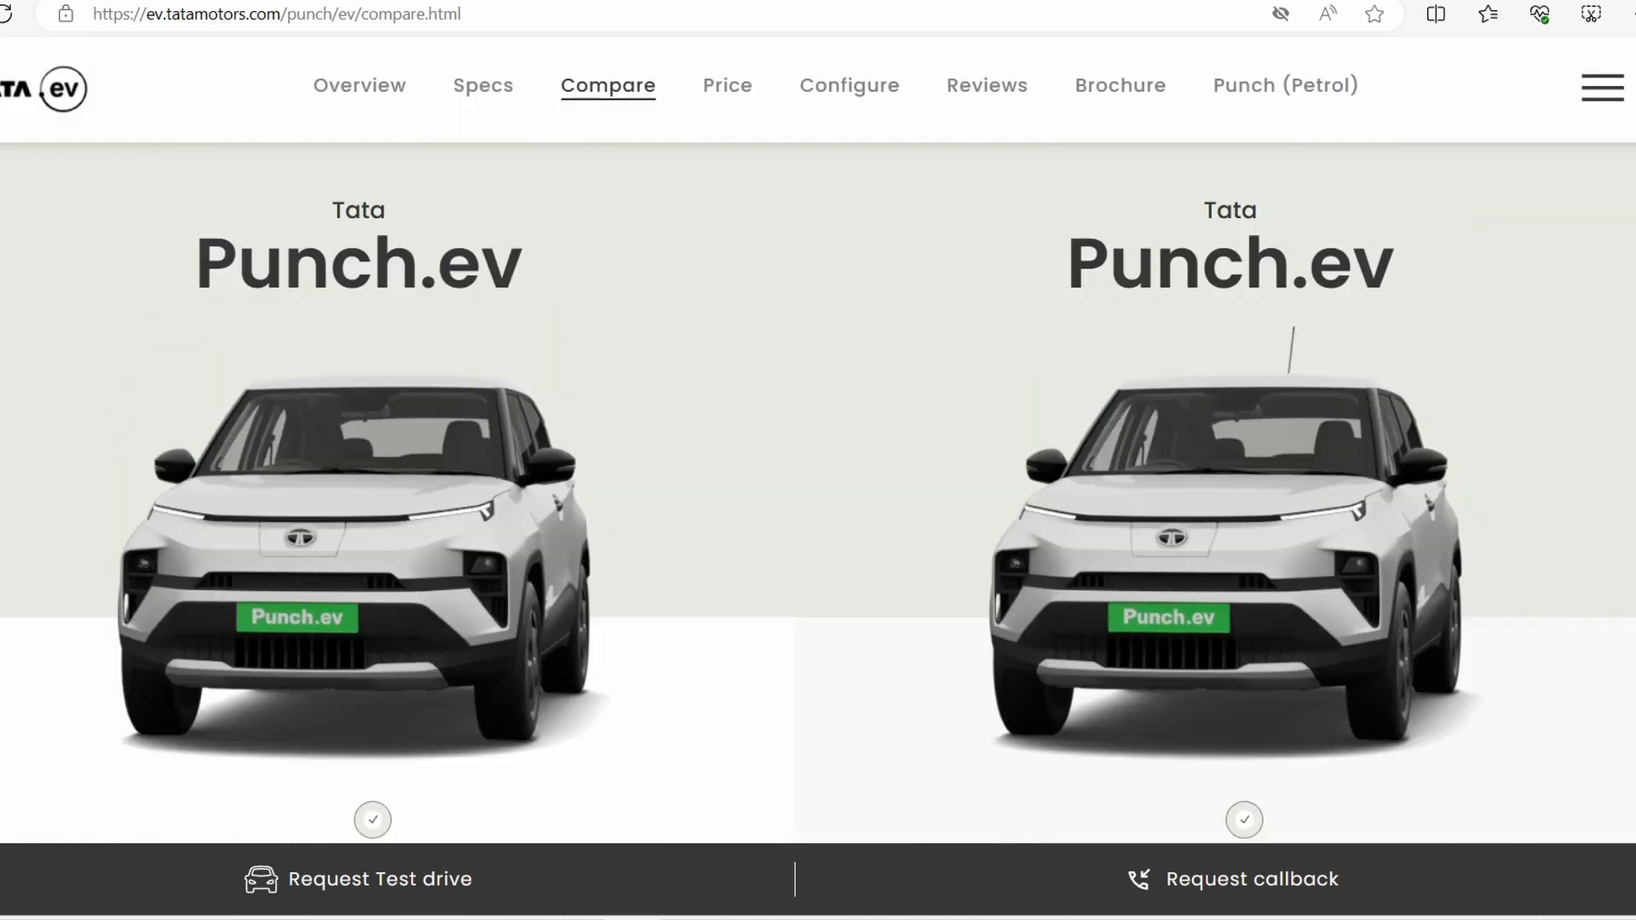
scroll("down", 3)
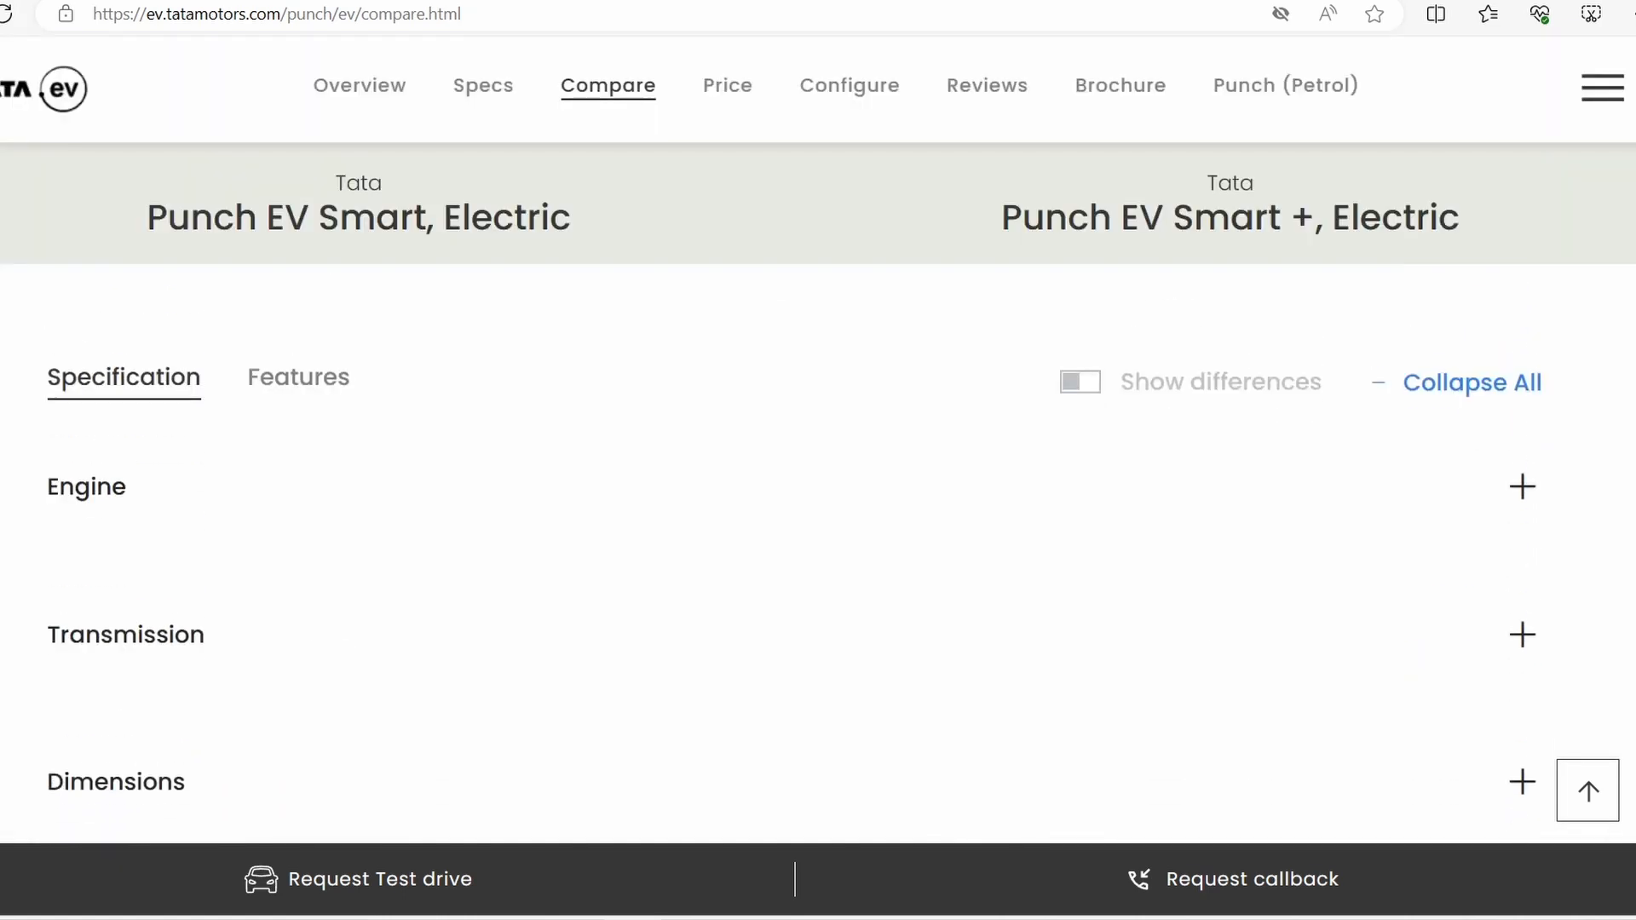
left_click(1521, 487)
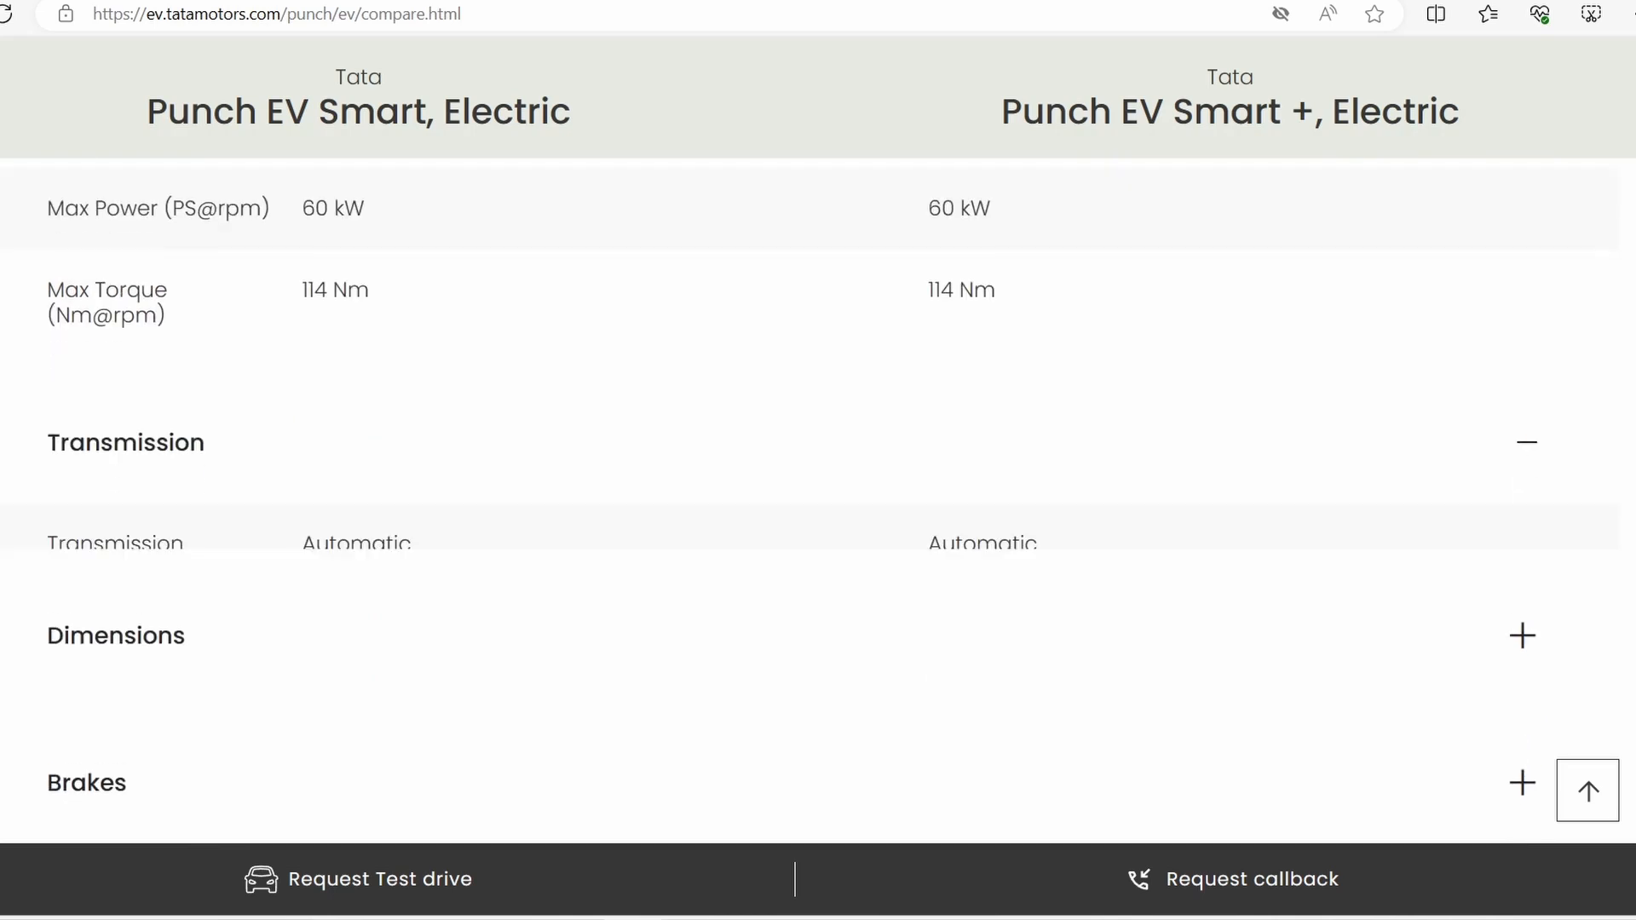
scroll("down", 3)
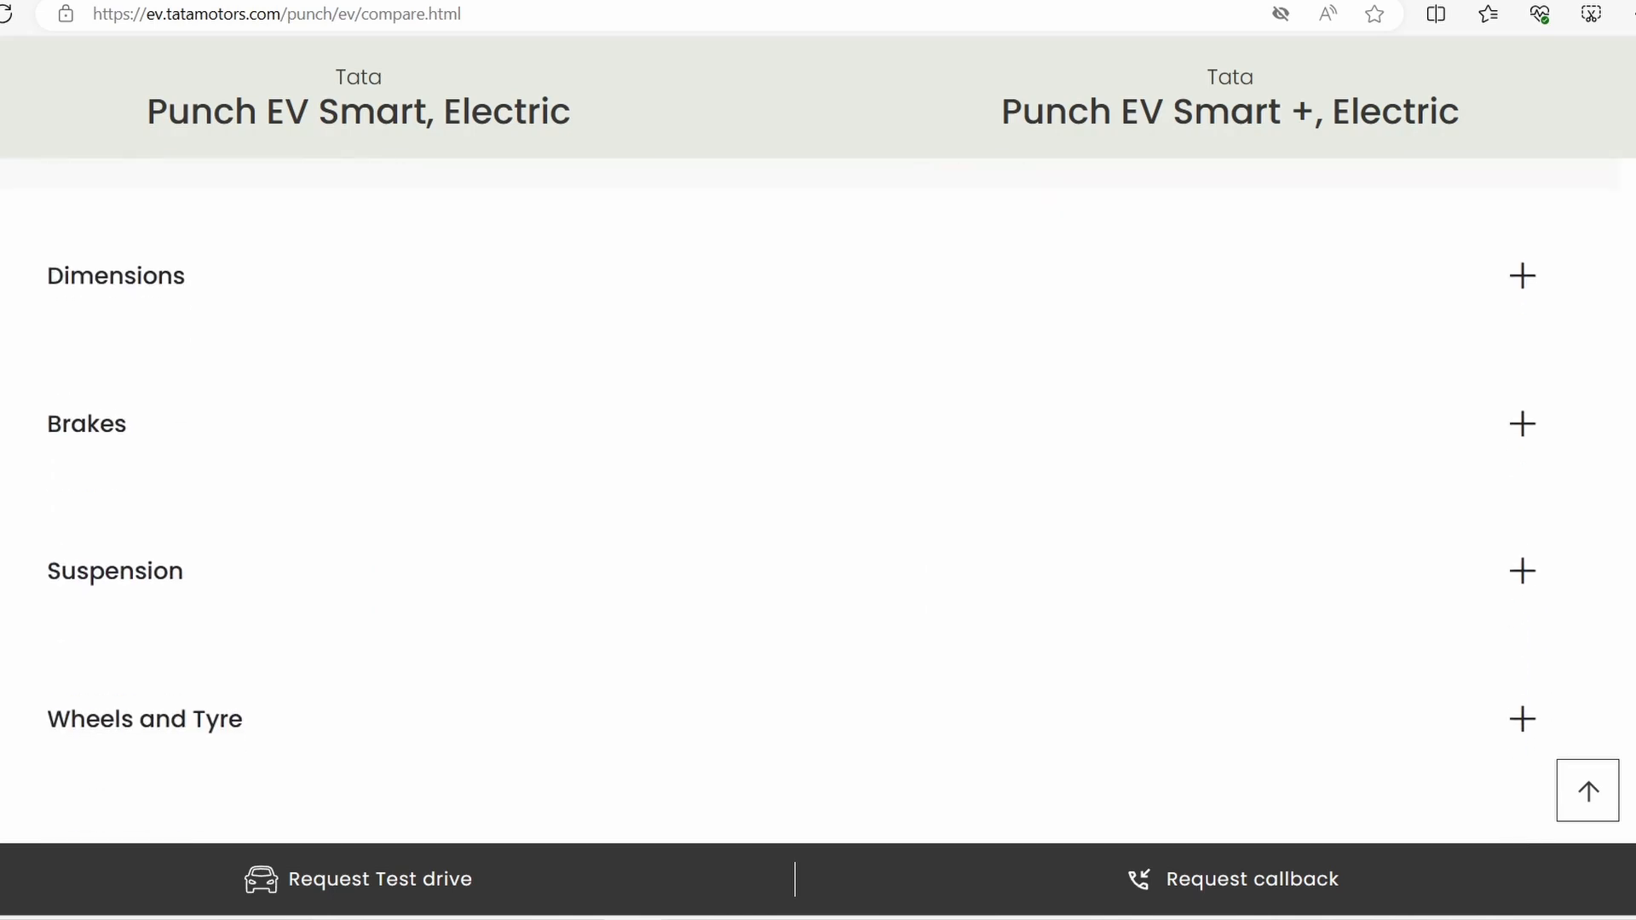
scroll("up", 3)
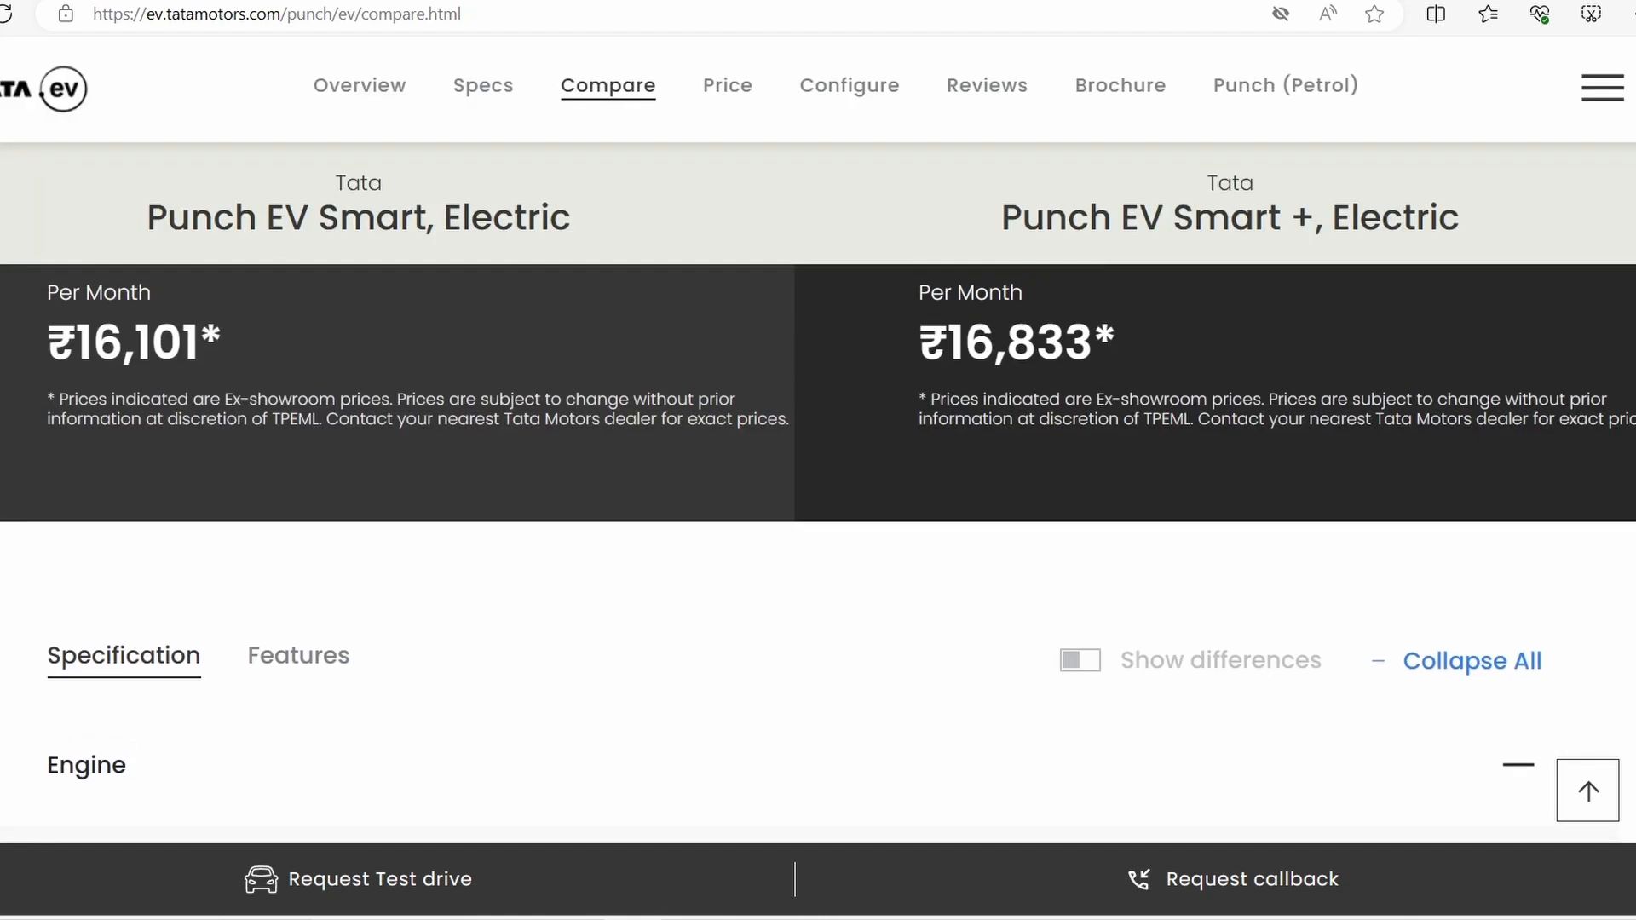
- Switch to the Features comparison with differences shown and expand the Infotainment section
left_click(298, 655)
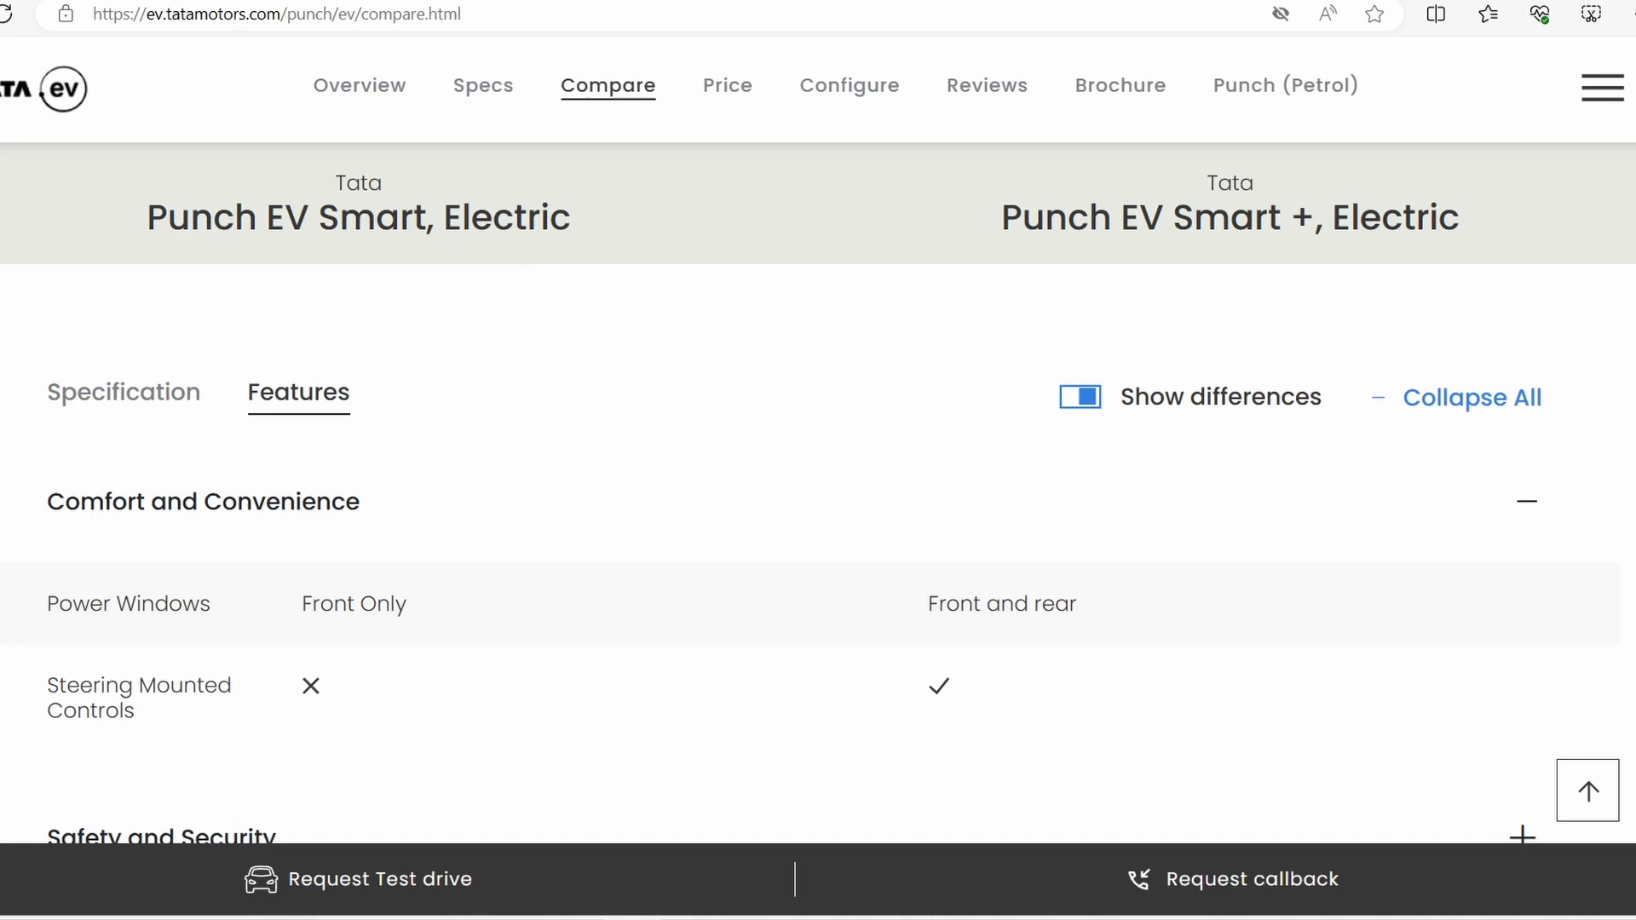
scroll("down", 3)
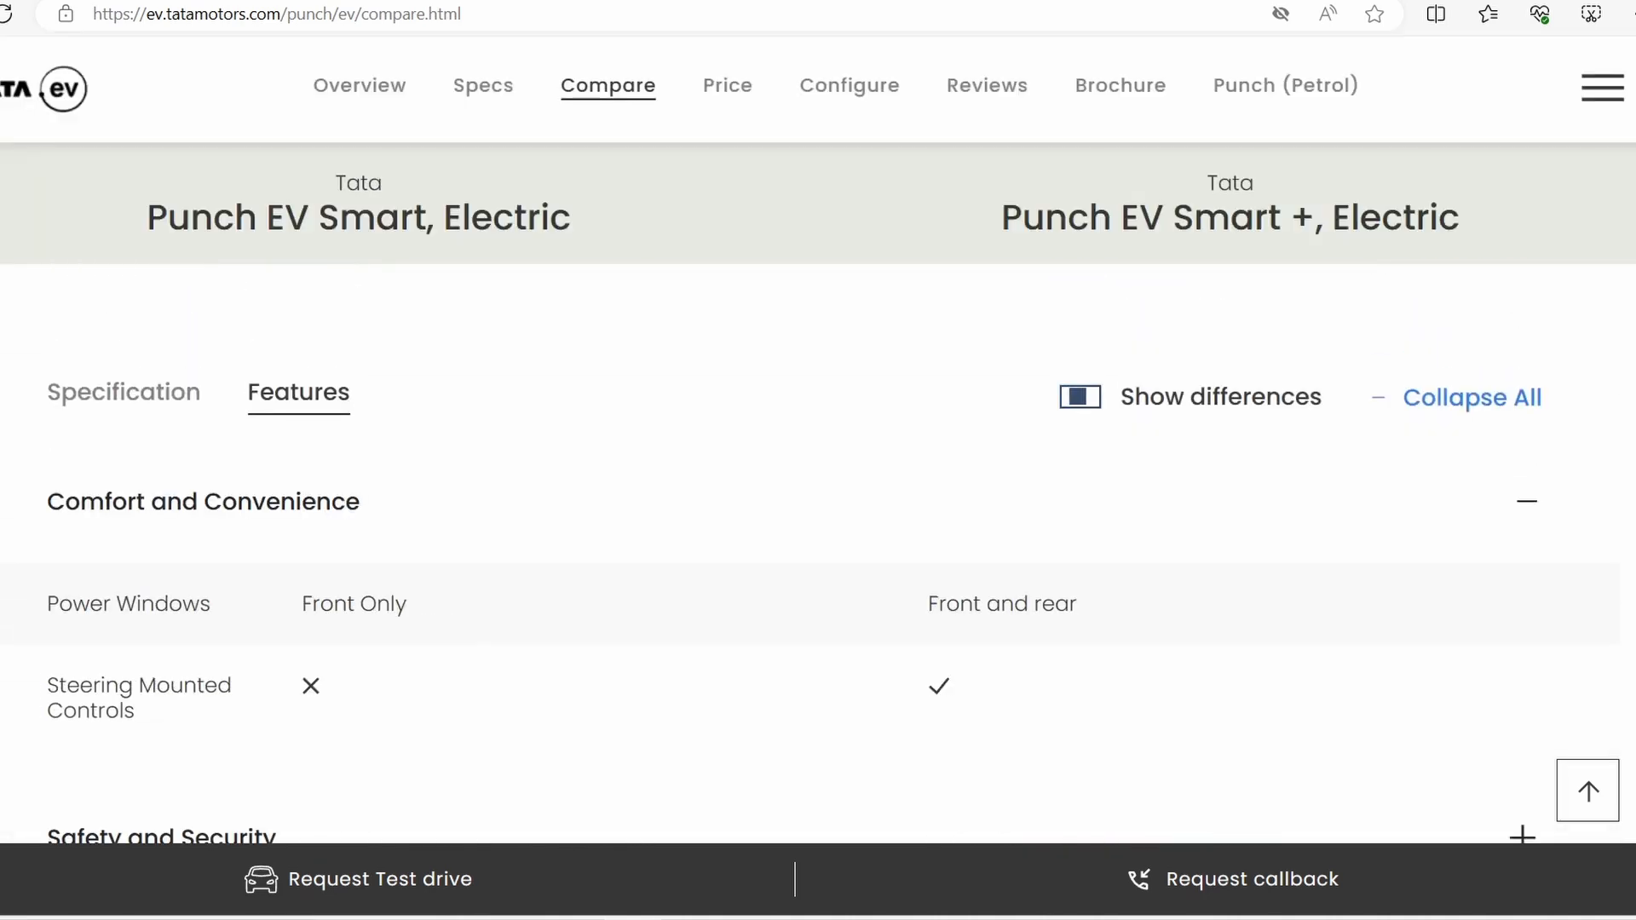
scroll("down", 3)
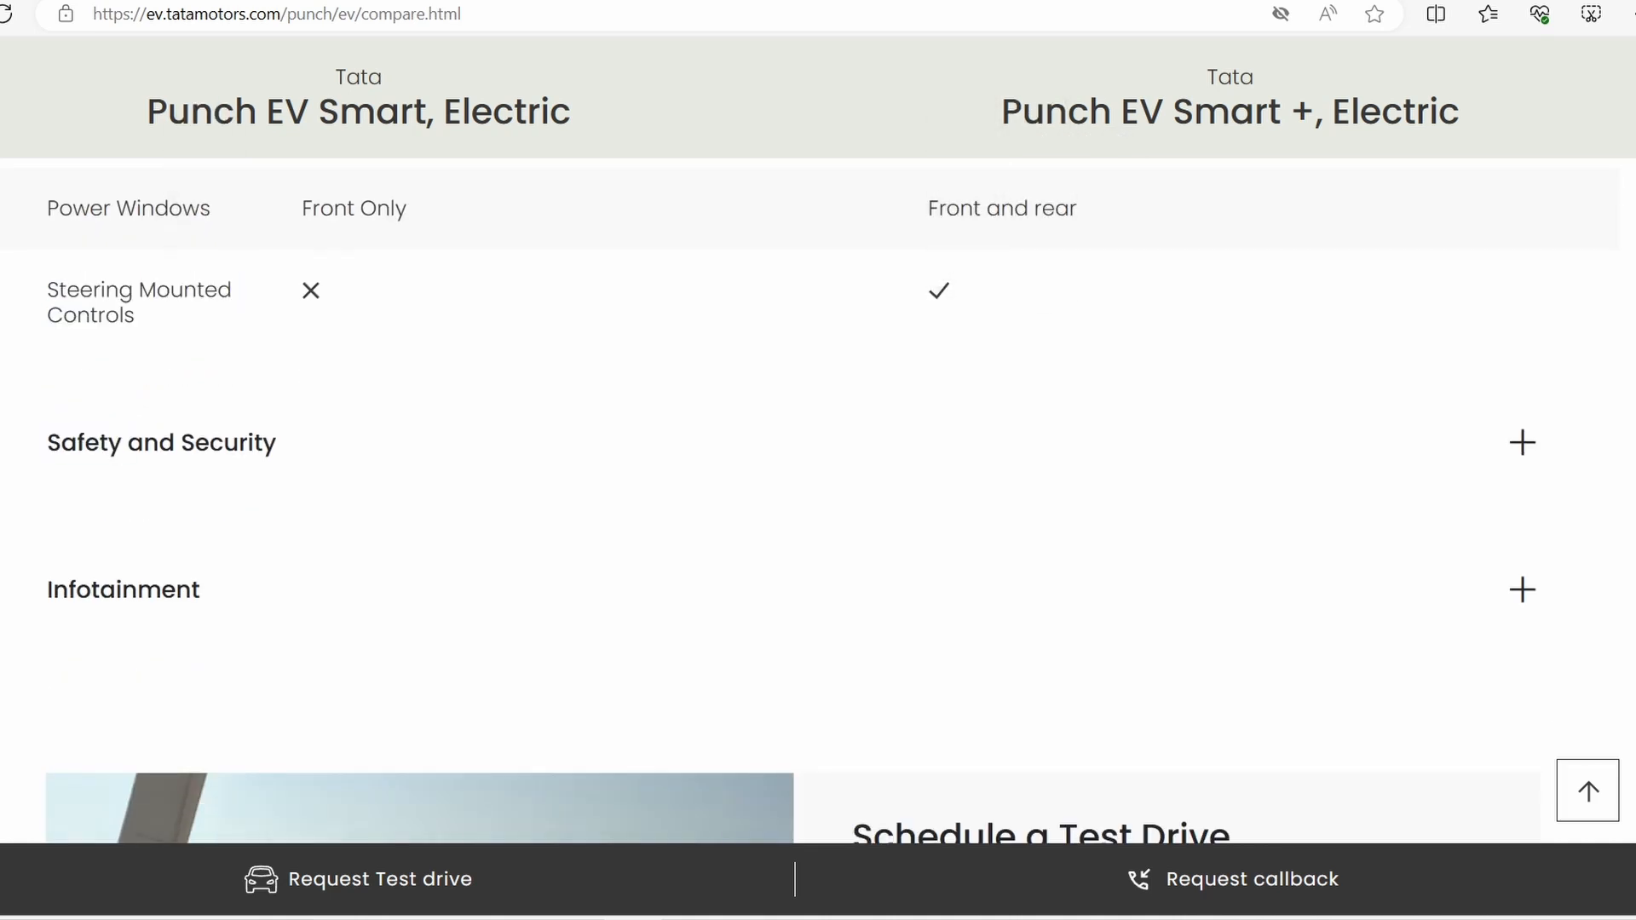
double_click(1237, 113)
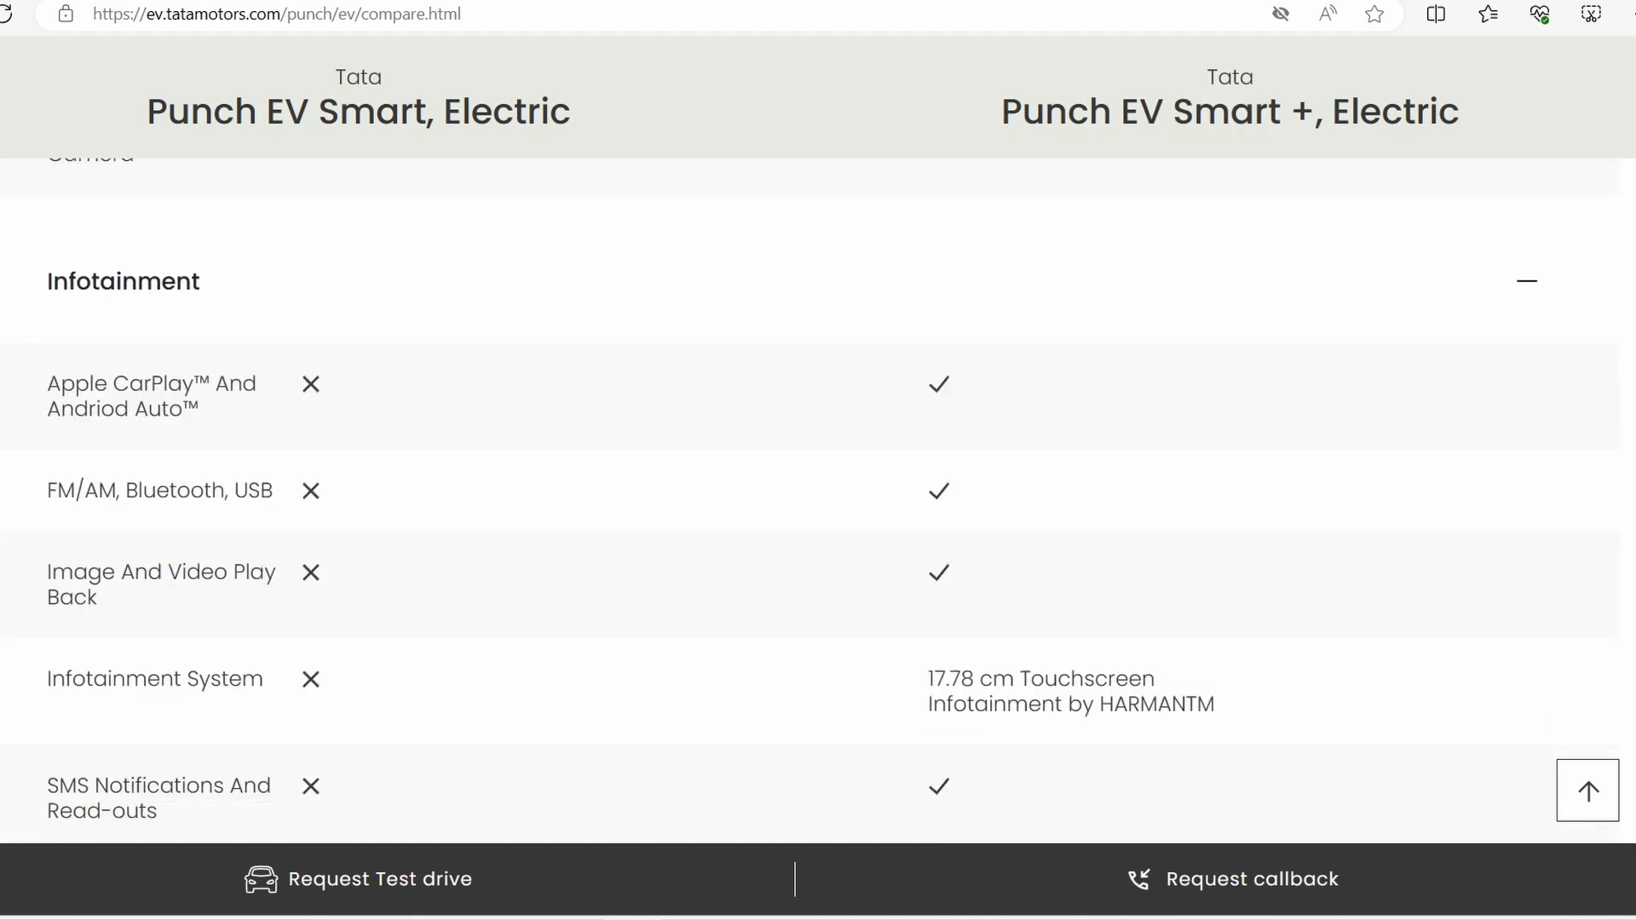
- Review the Safety and Security rows showing Smart+'s reverse parking camera, then collapse all sections
scroll("down", 3)
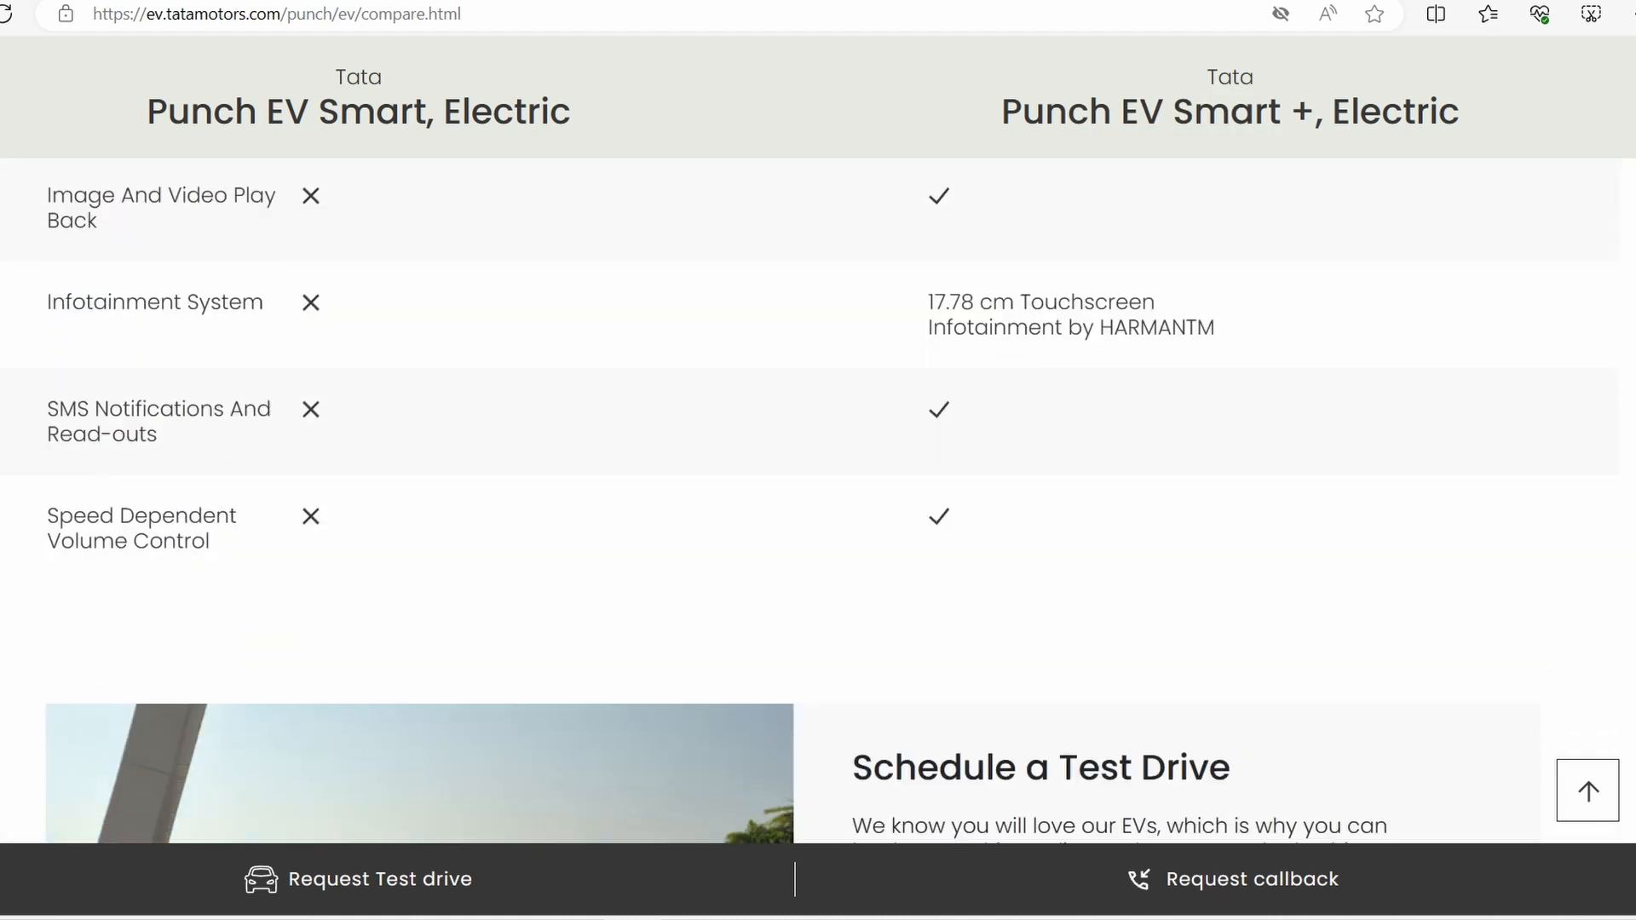
scroll("up", 3)
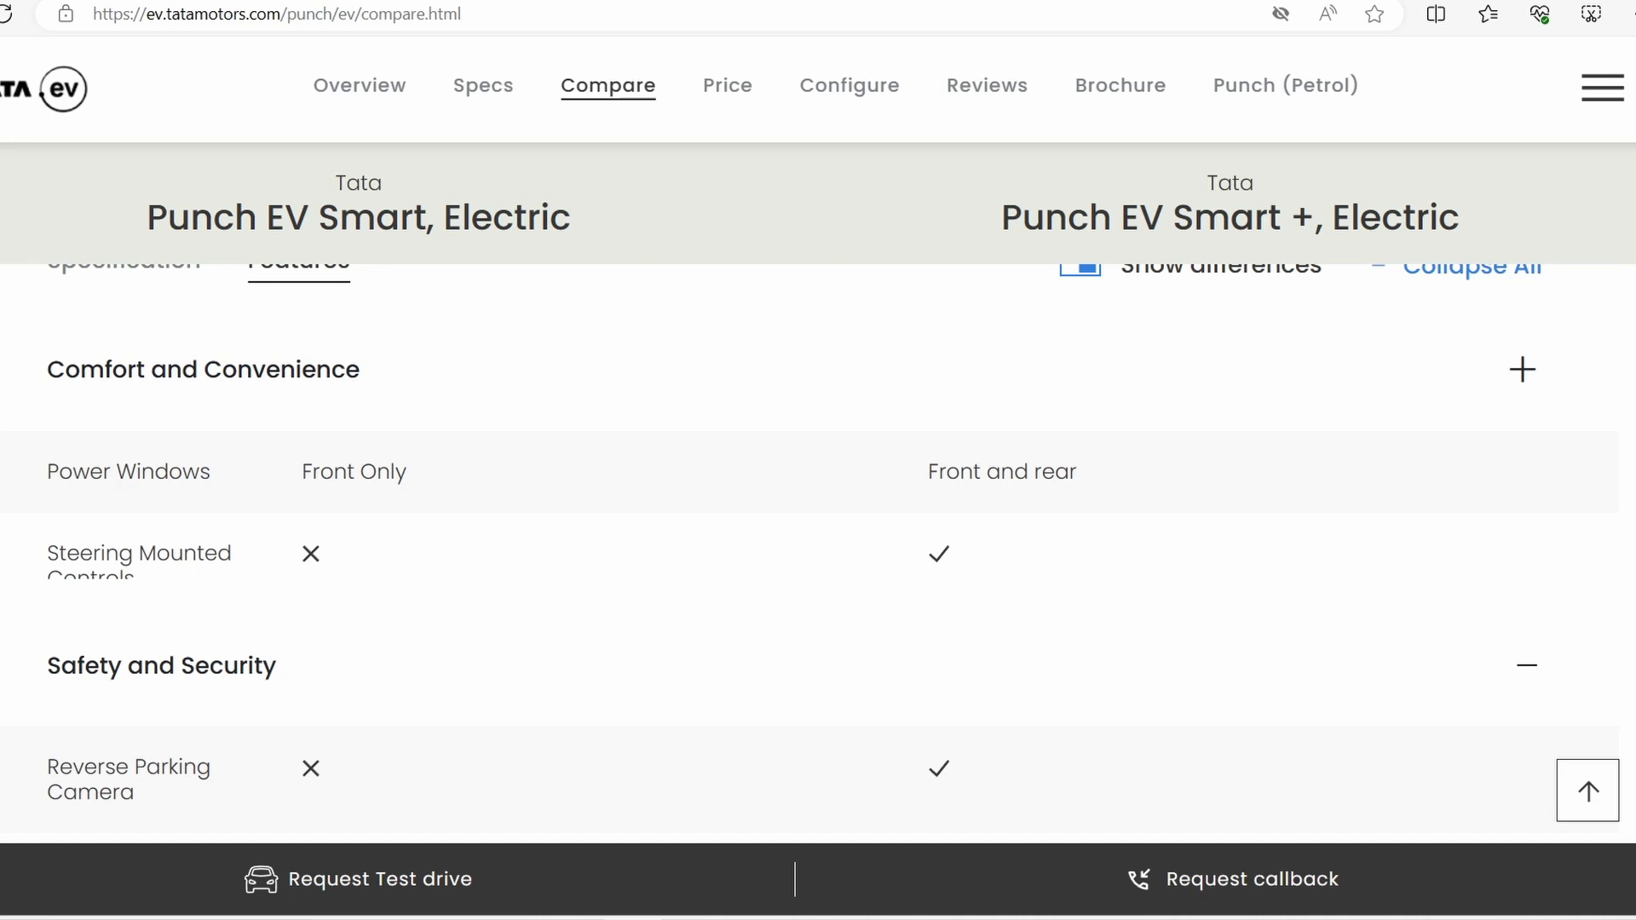
left_click(1526, 665)
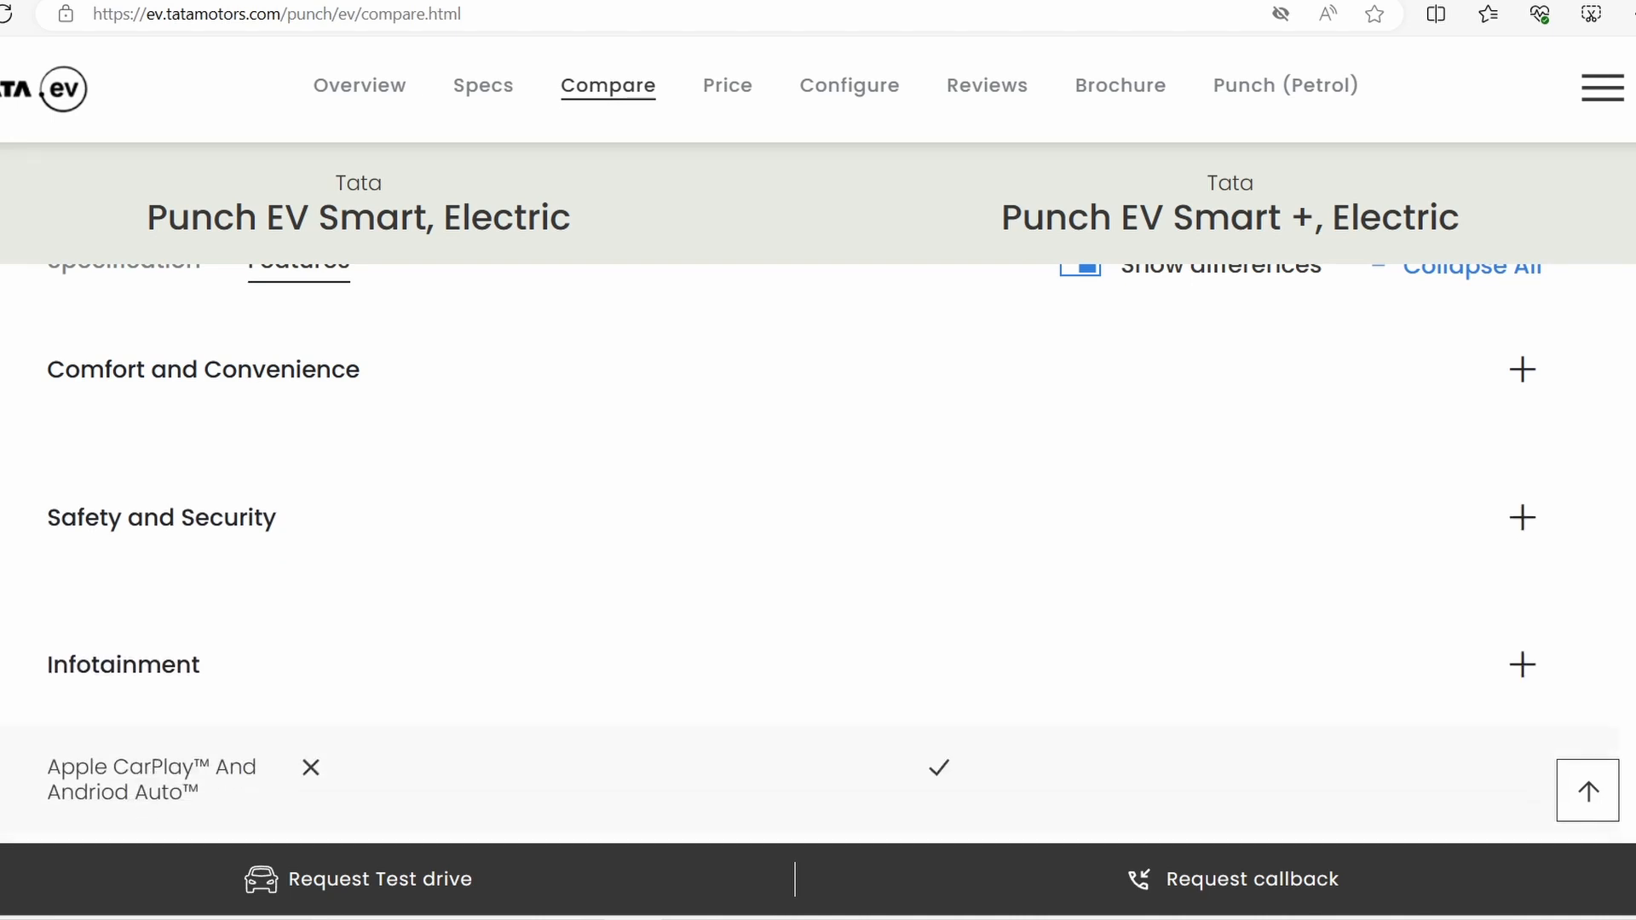
- Re-expand only the Comfort and Convenience differences, leaving Safety and Infotainment collapsed
scroll("up", 3)
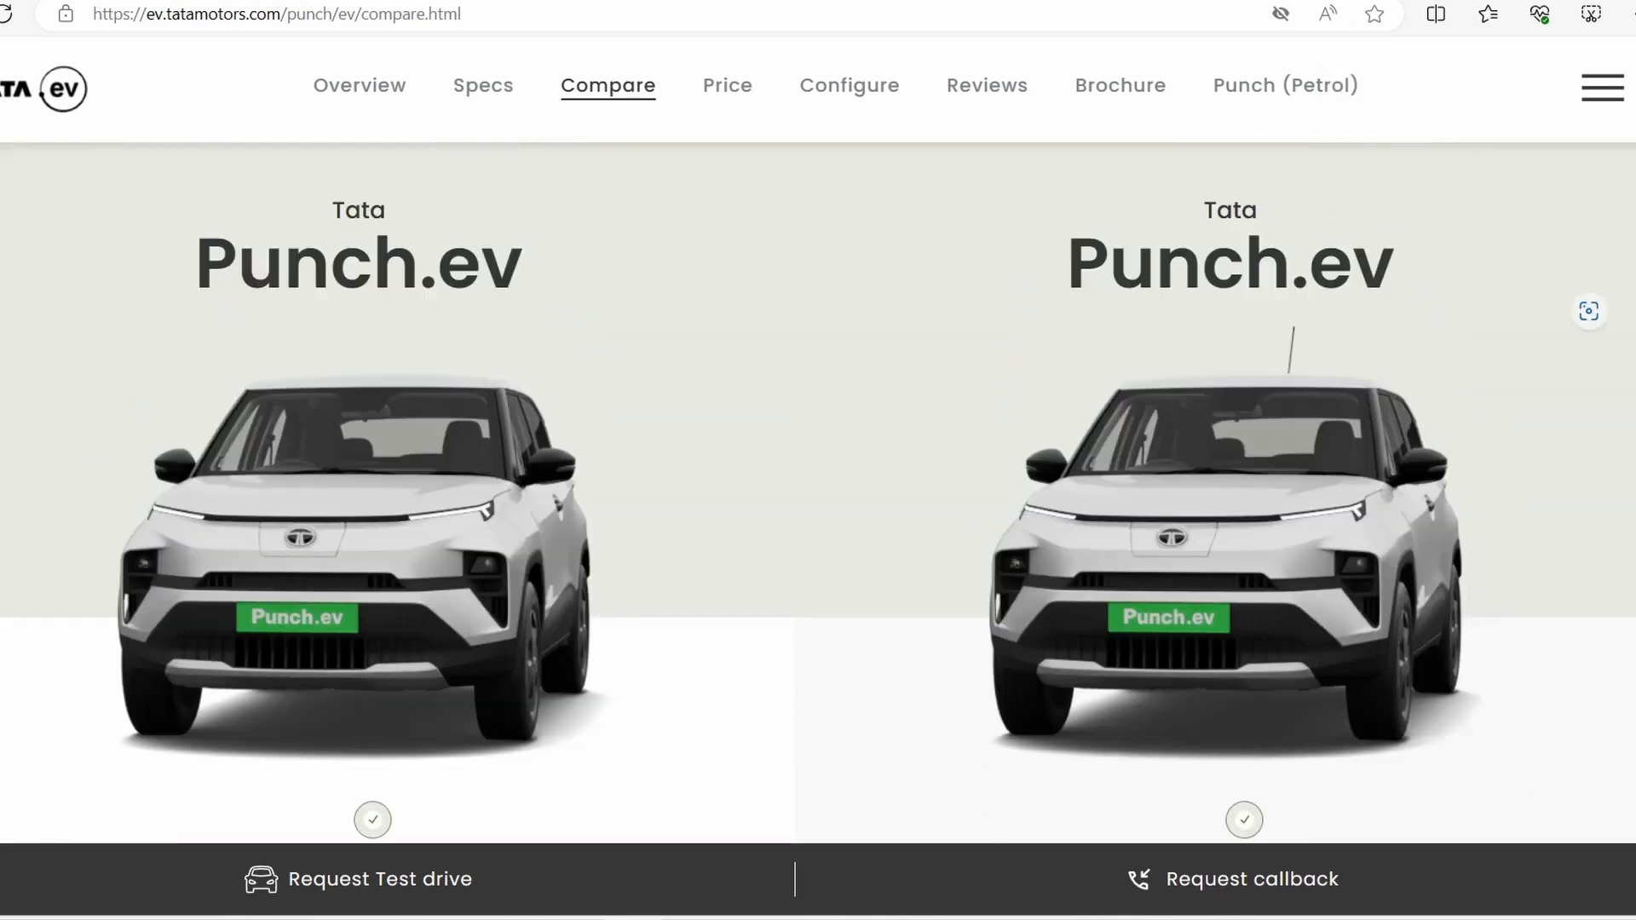
scroll("down", 3)
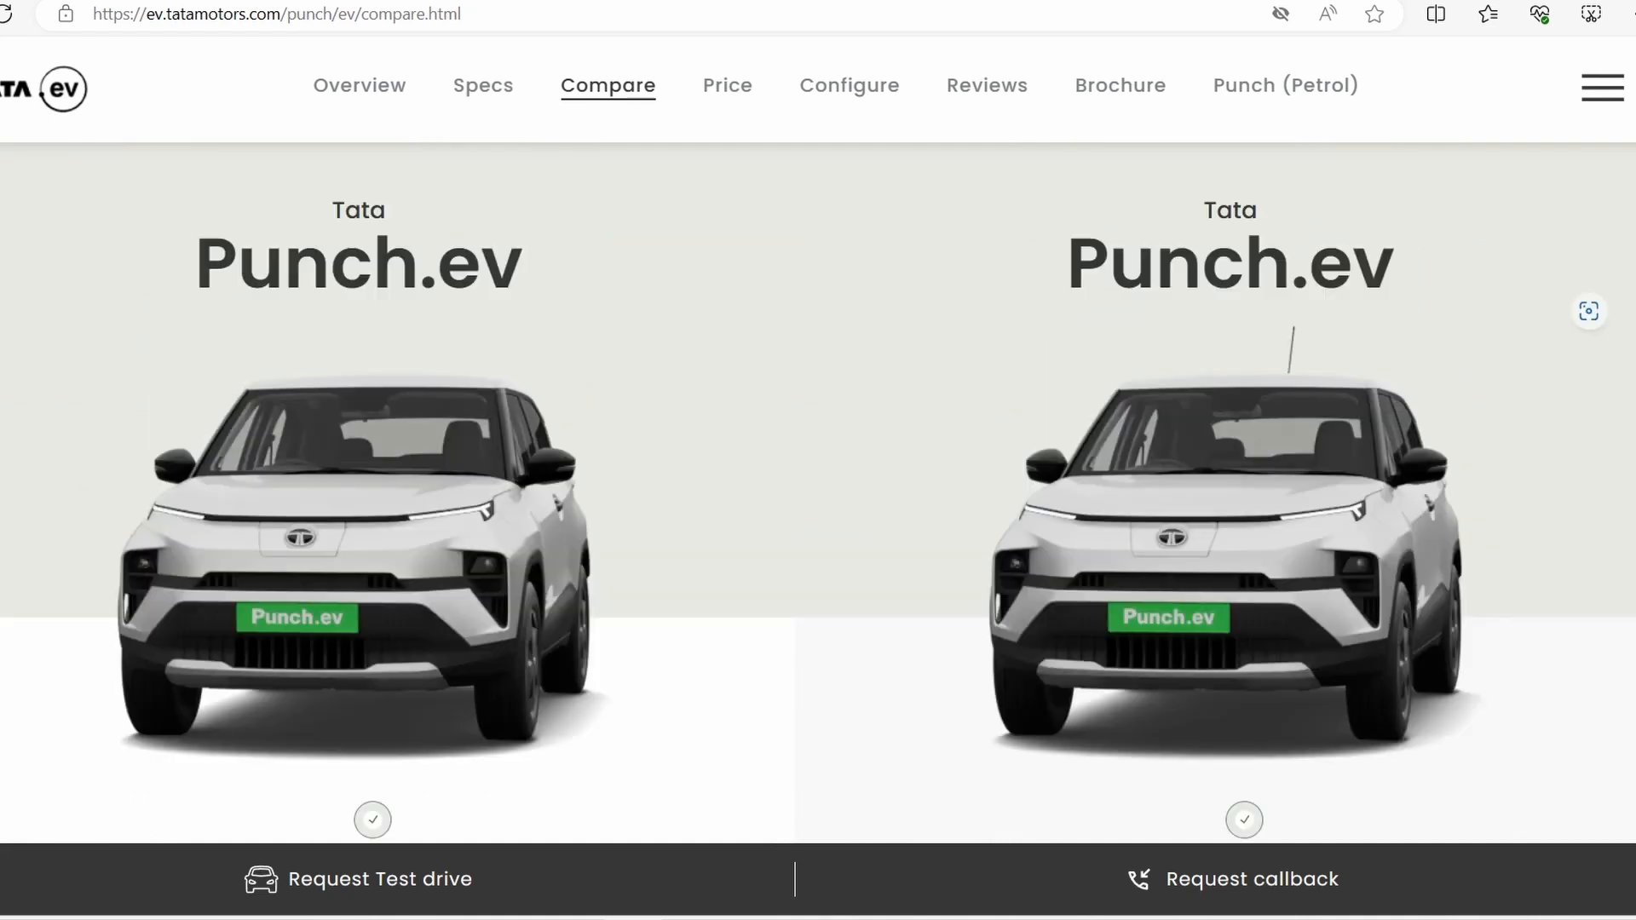
scroll("down", 3)
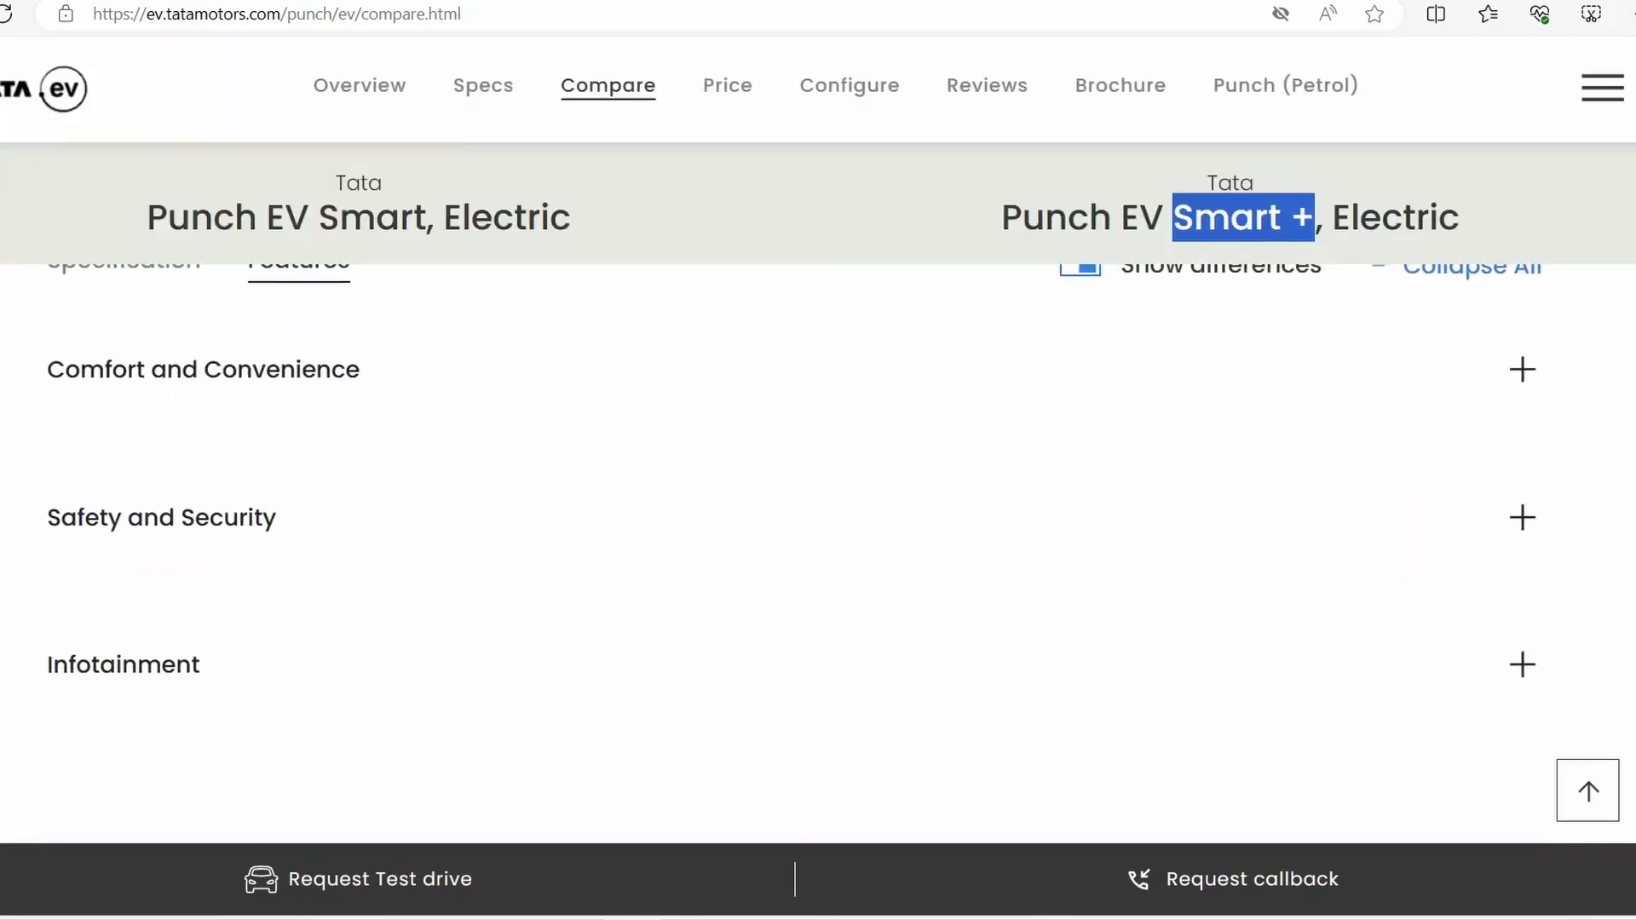
left_click(1521, 368)
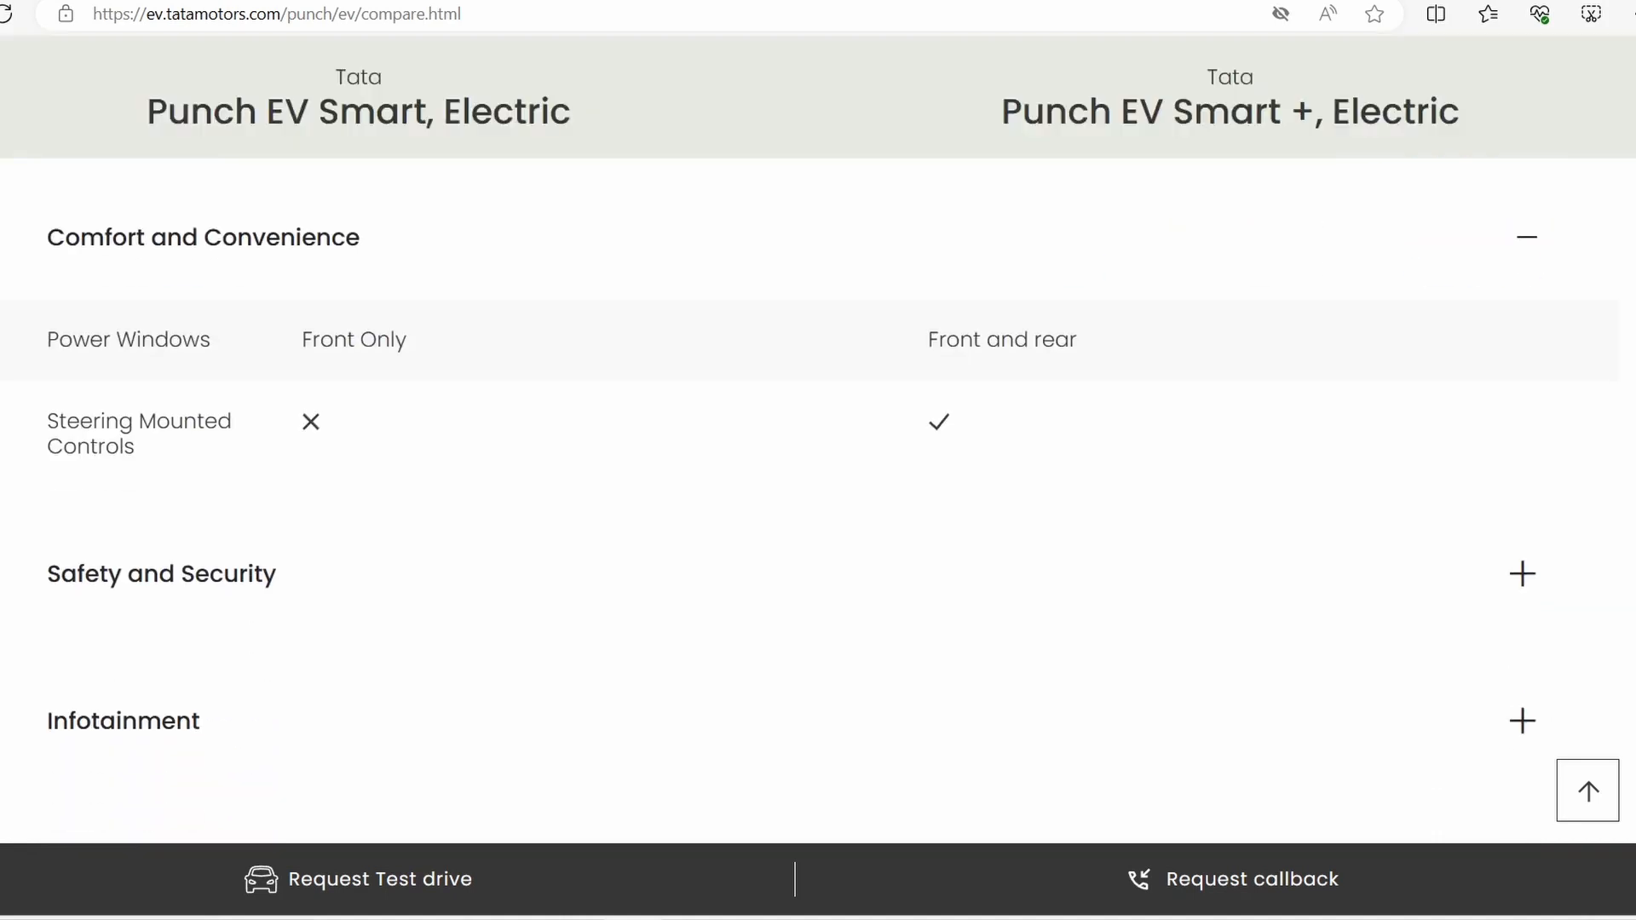
- Highlight the Smart and Smart+ variant names in the comparison header
double_click(293, 113)
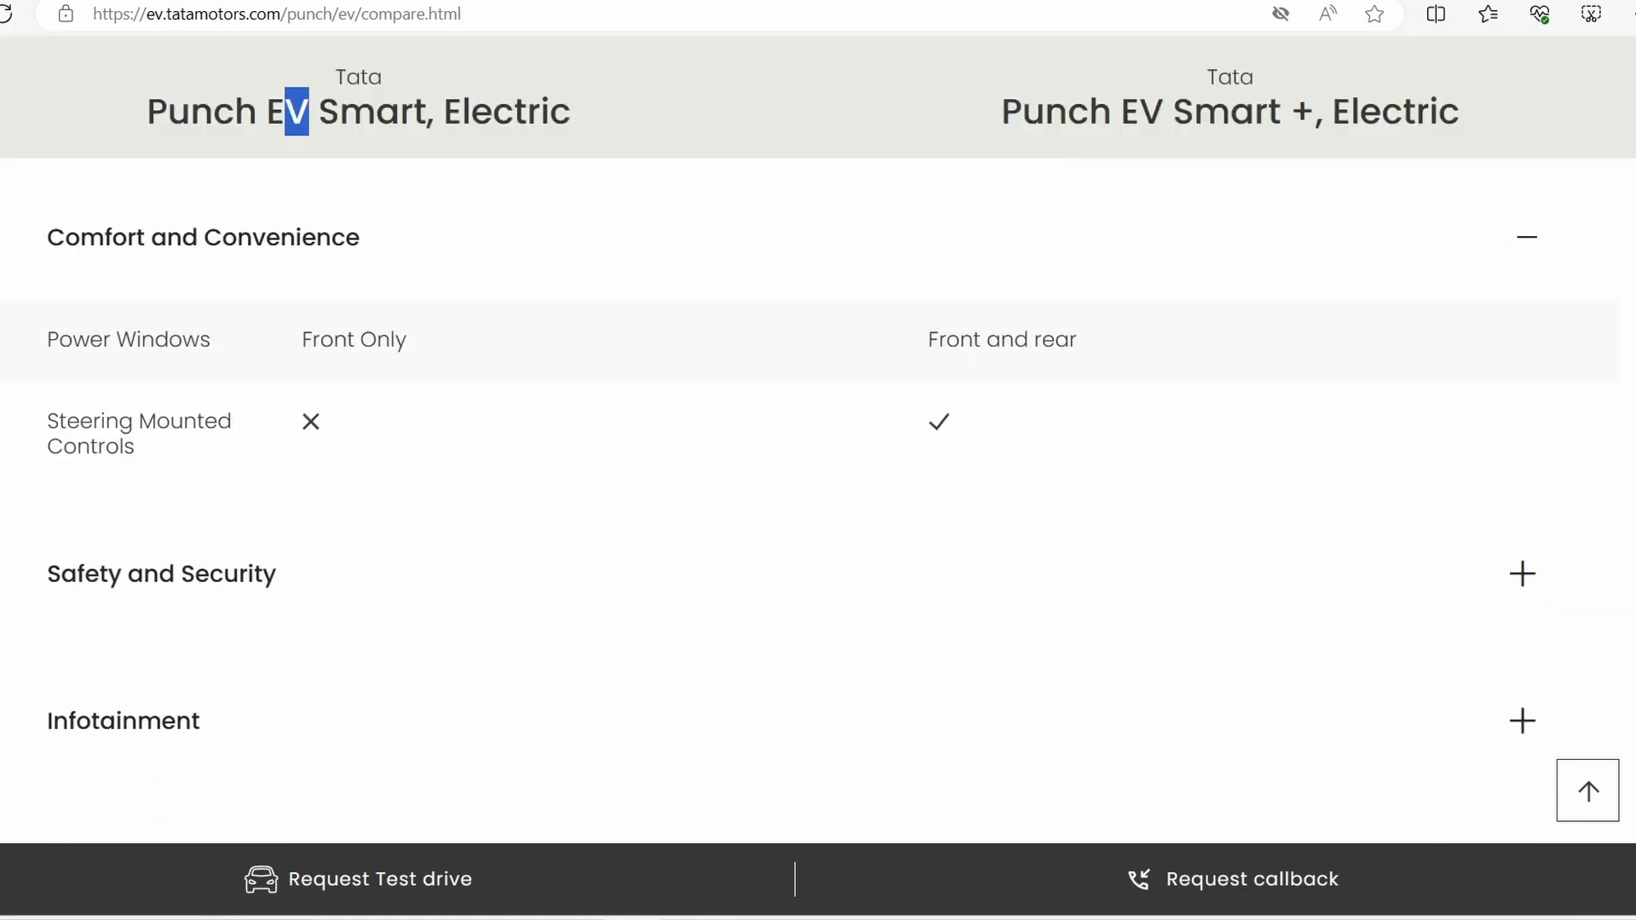
double_click(1222, 111)
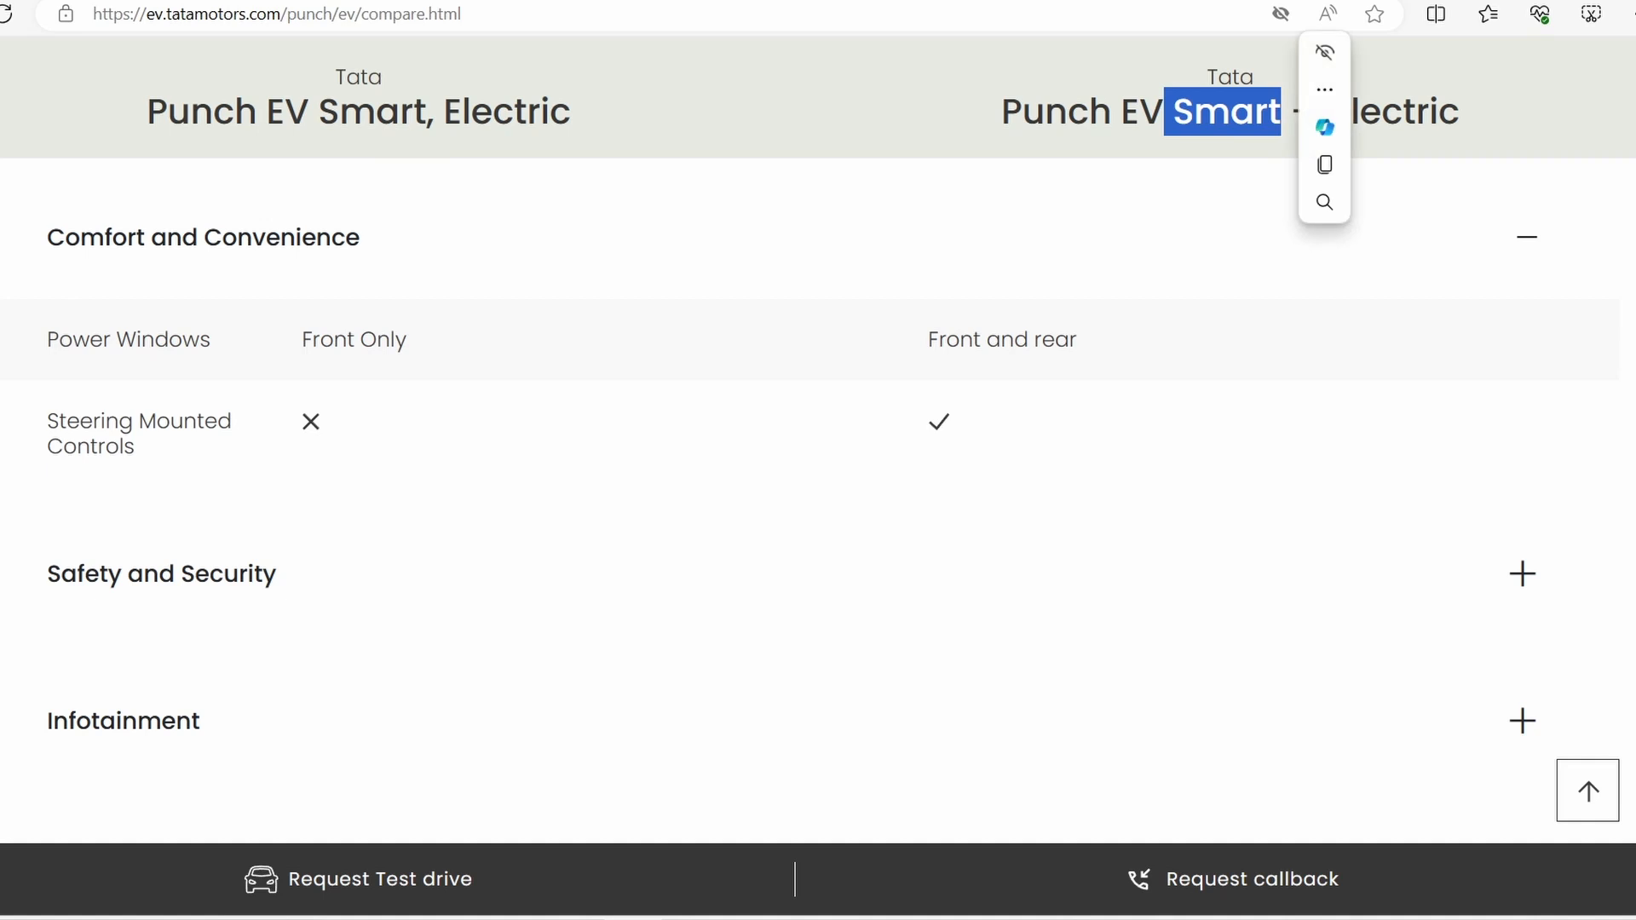